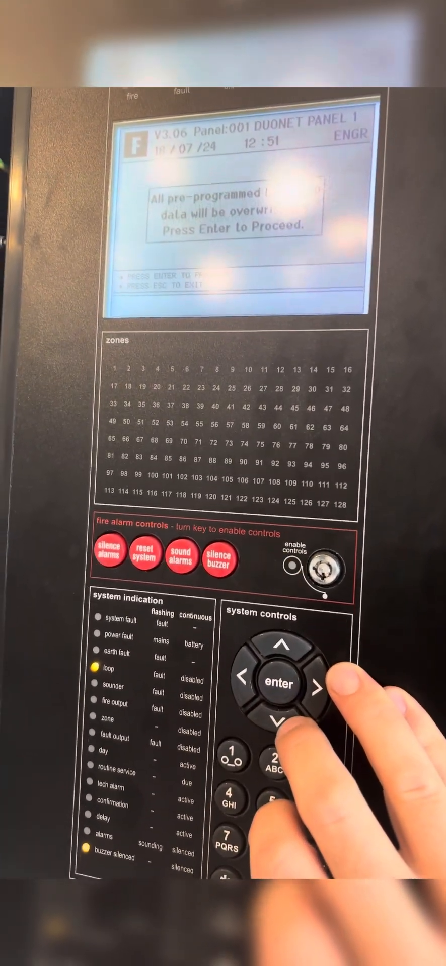
- Confirm the pre-programmed data overwrite warning to reach the Single Loop / All Loops choice
click(281, 683)
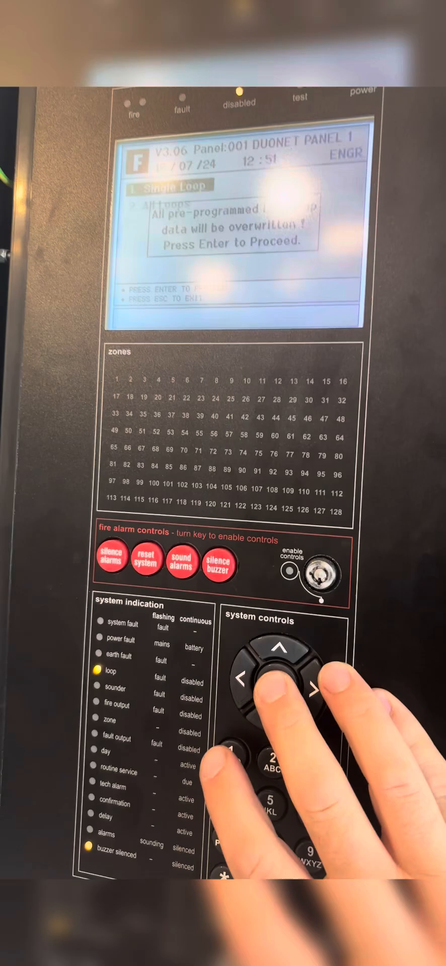